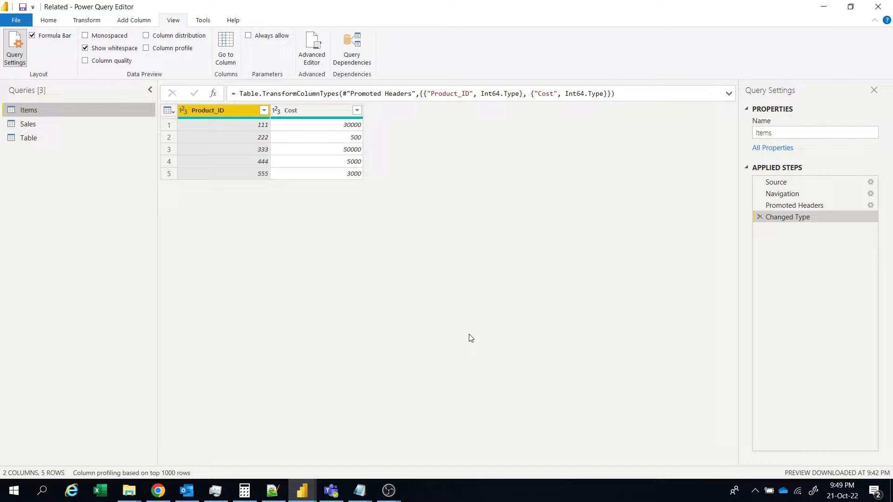
mouse_move(243, 209)
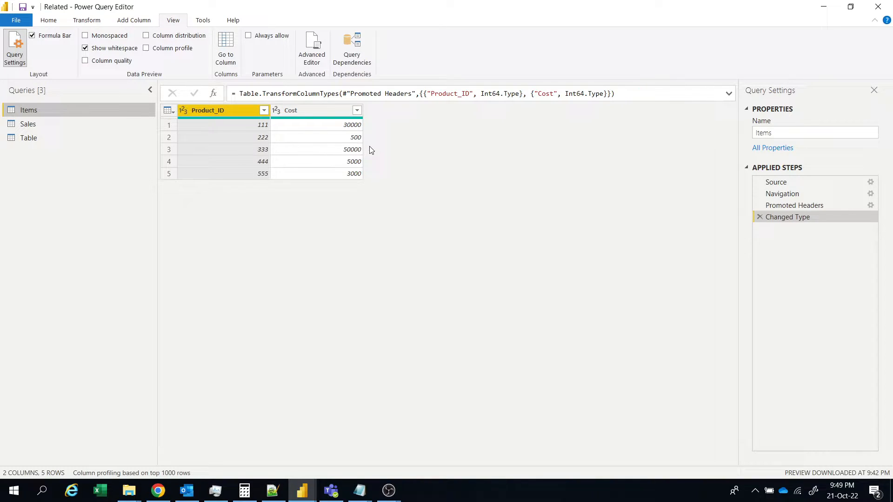
mouse_move(359, 137)
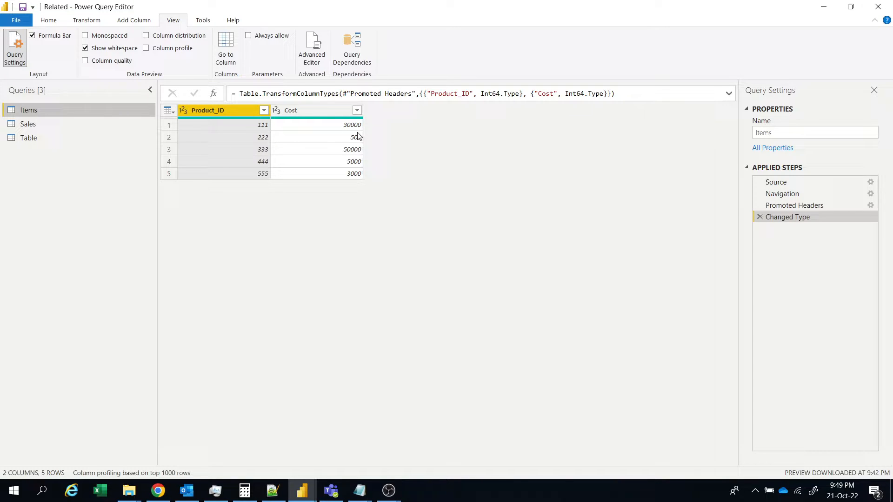
mouse_move(311, 48)
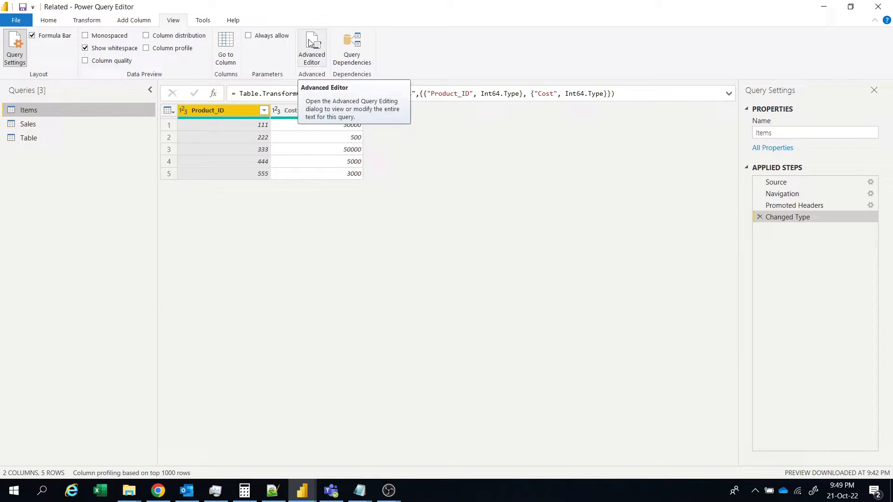
mouse_move(589, 84)
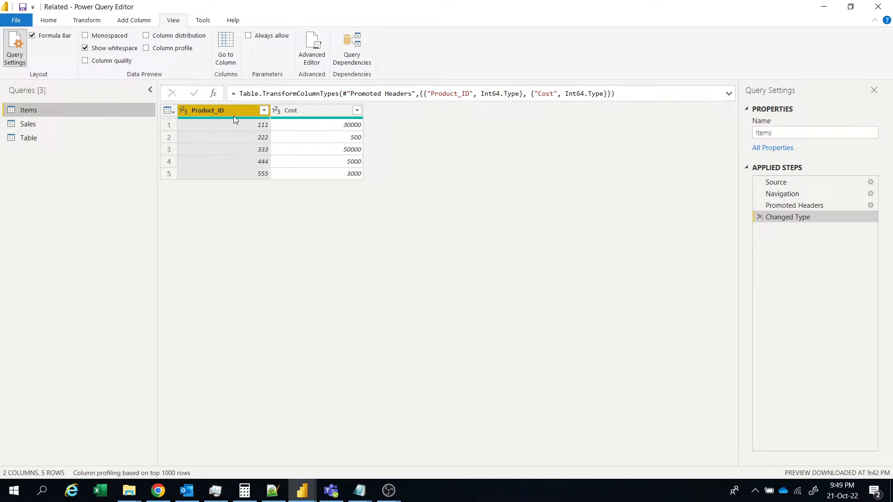
mouse_move(243, 153)
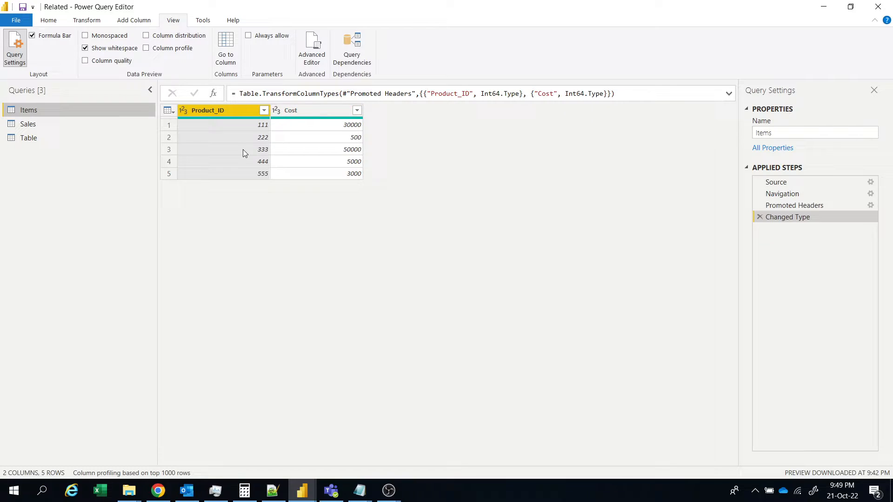
mouse_move(312, 46)
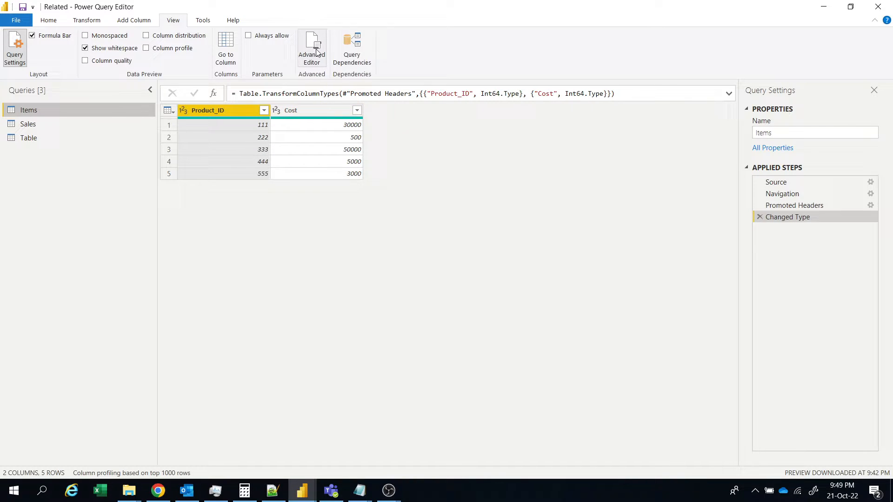
In the Advanced Editor, add a comma after Changed Type and an Insert Row step for 222/700.
left_click(312, 49)
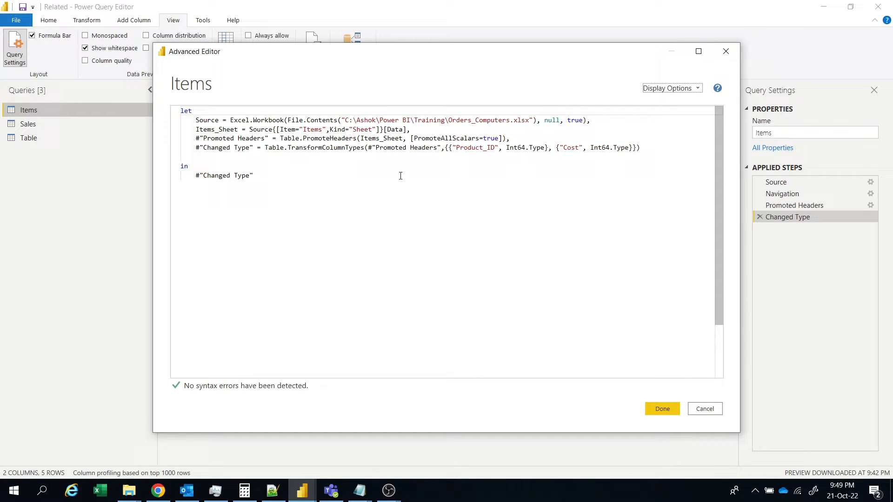
mouse_move(396, 194)
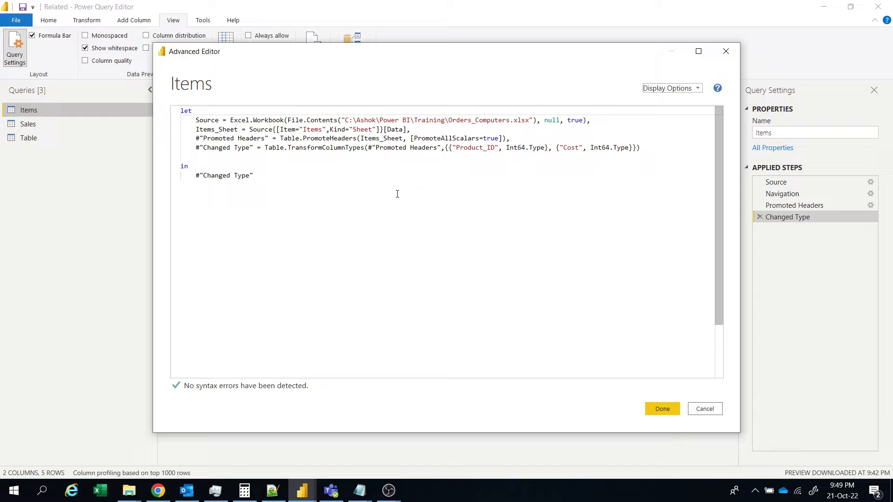
mouse_move(359, 490)
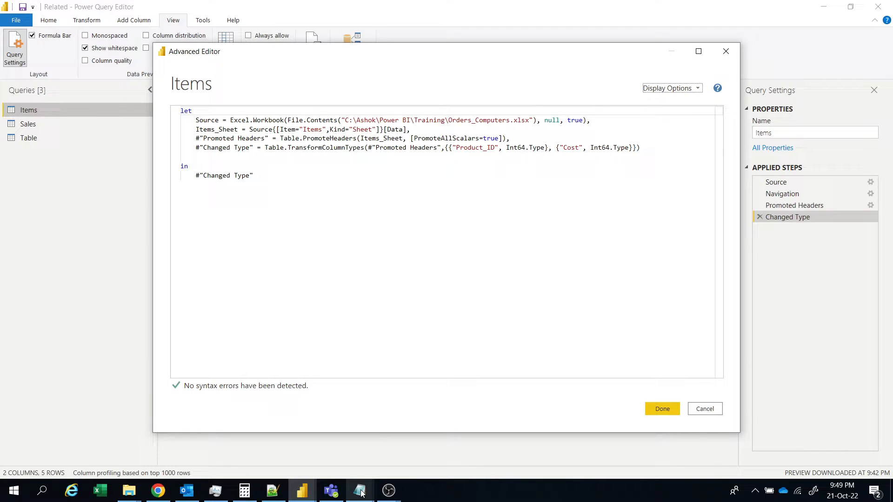
left_click(360, 489)
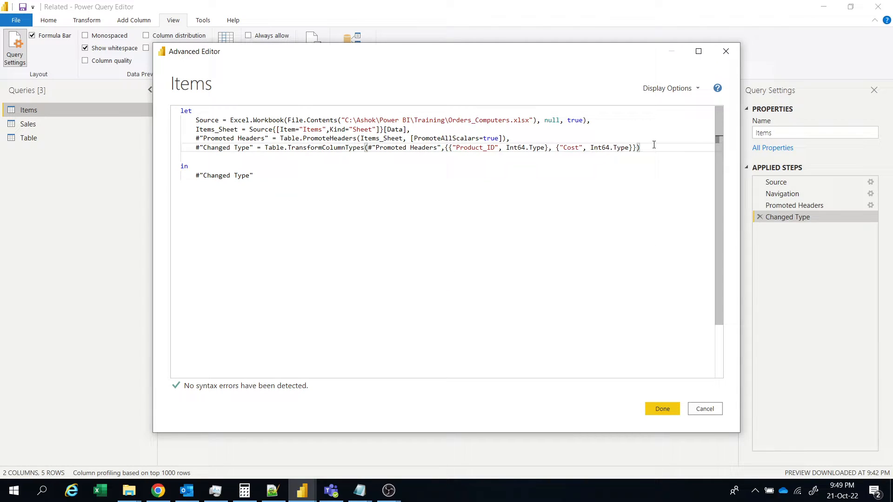
type(",")
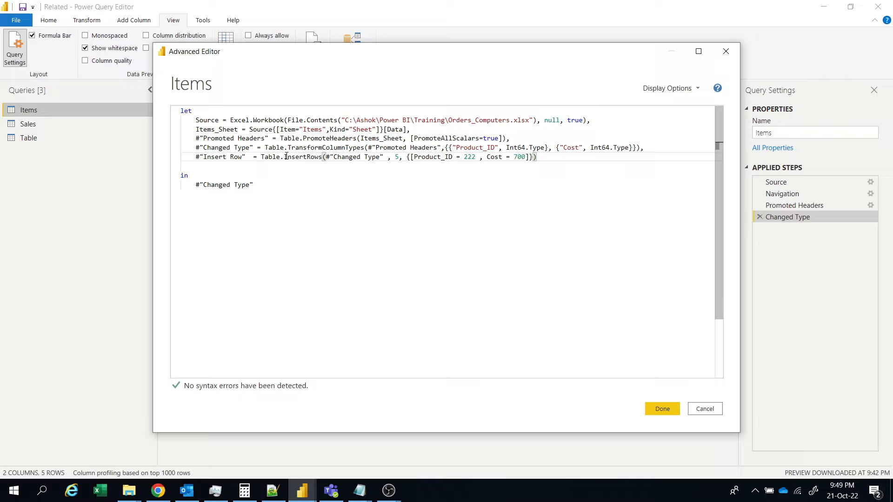
left_click(401, 156)
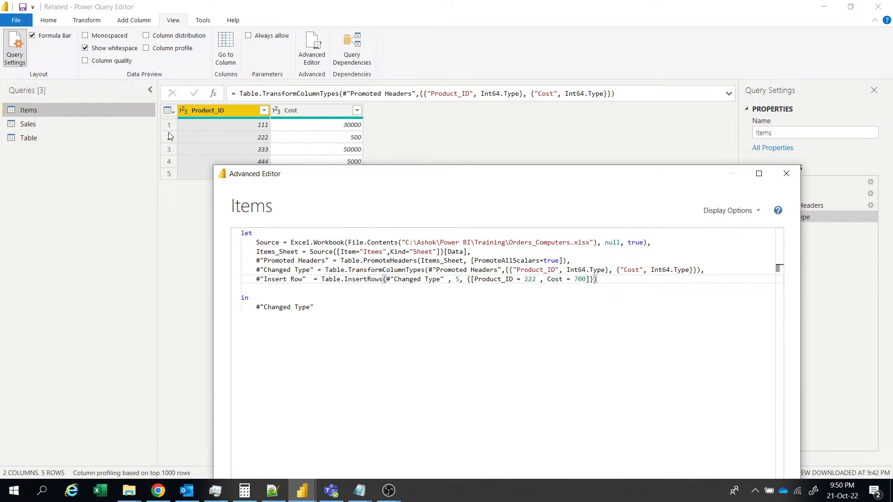
mouse_move(172, 162)
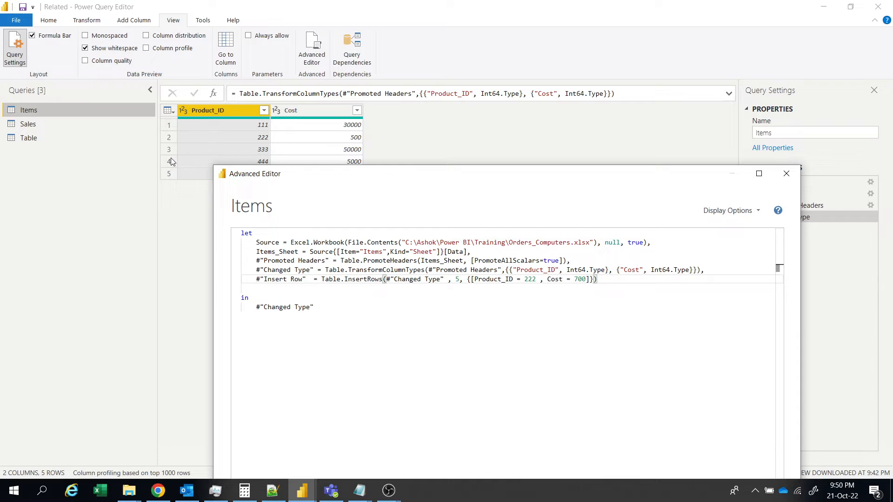
mouse_move(427, 241)
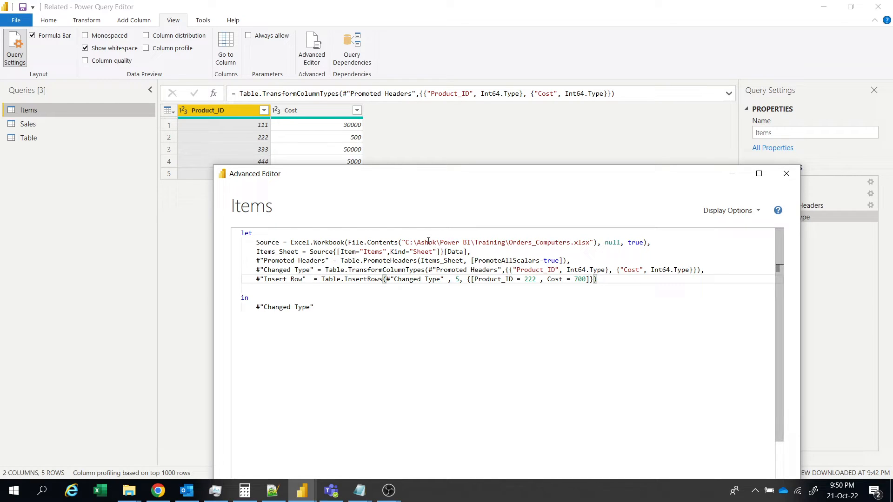
mouse_move(296, 283)
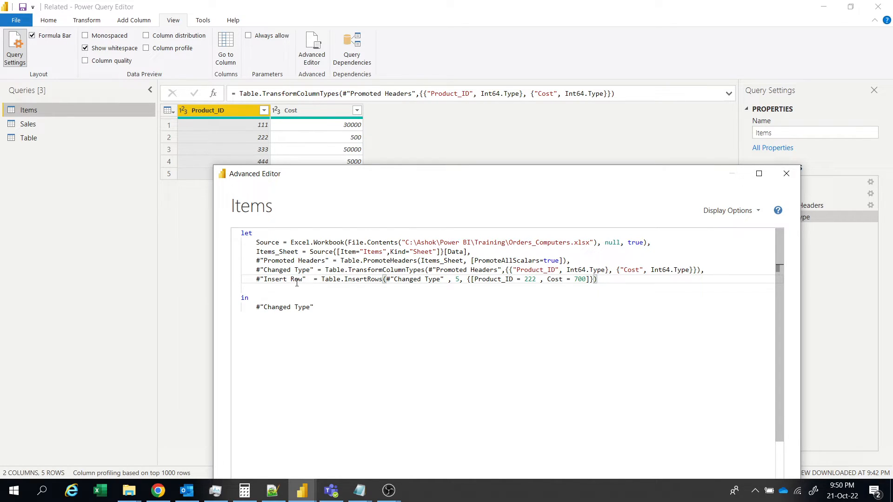
Return #"Insert Row" instead of #"Changed Type", apply the query, and reopen its code.
double_click(281, 279)
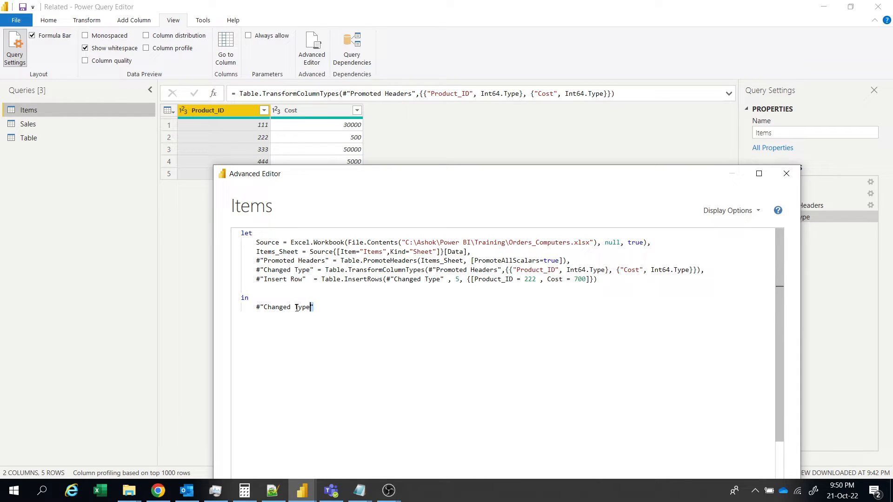
type("#\"Insert Row\"")
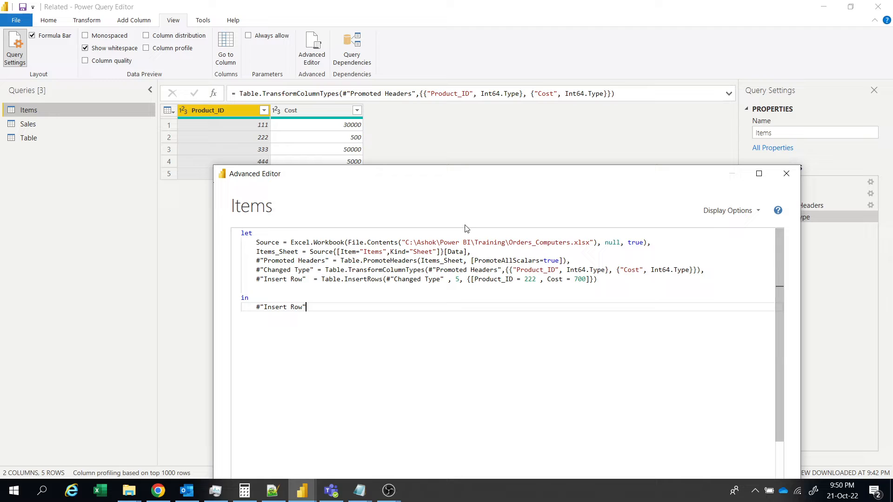
mouse_move(566, 142)
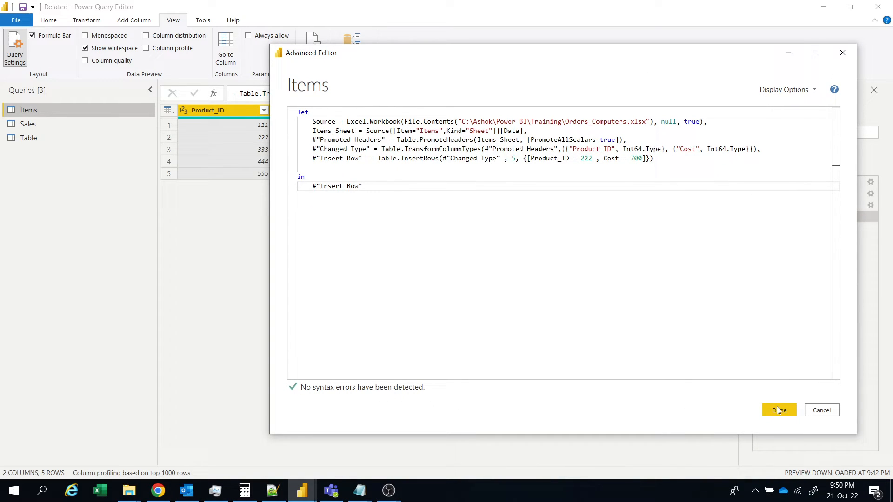
left_click(778, 410)
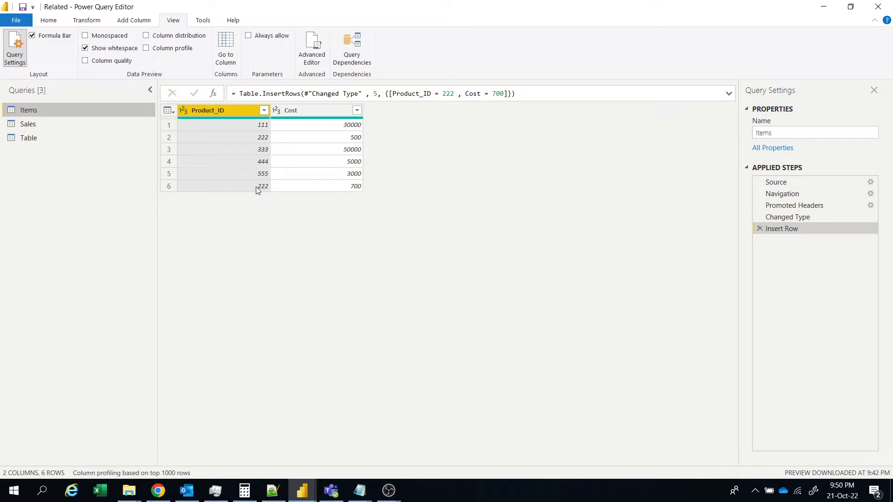
left_click(311, 48)
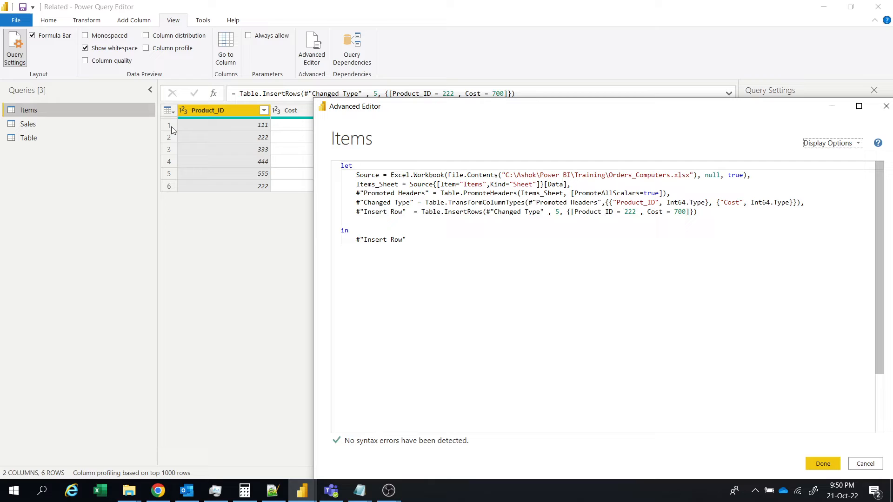
mouse_move(169, 176)
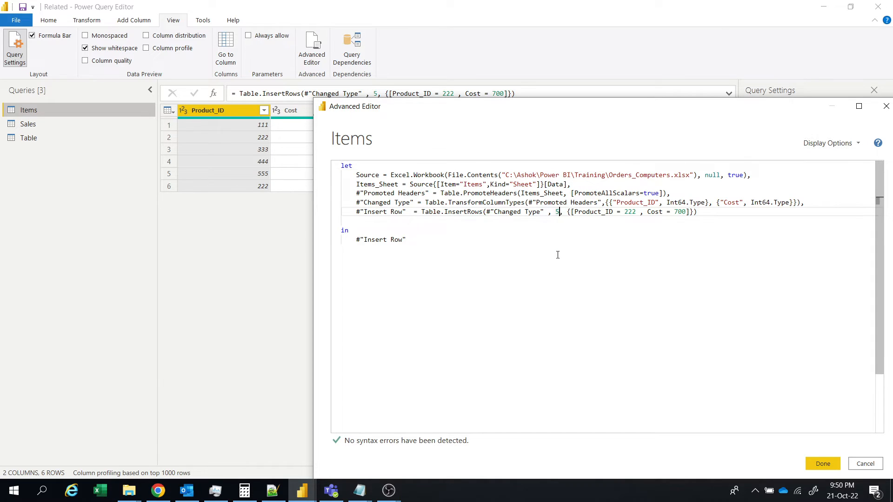
Change the Table.InsertRows offset from 5 to 2 and apply the query.
key("Backspace")
type("2")
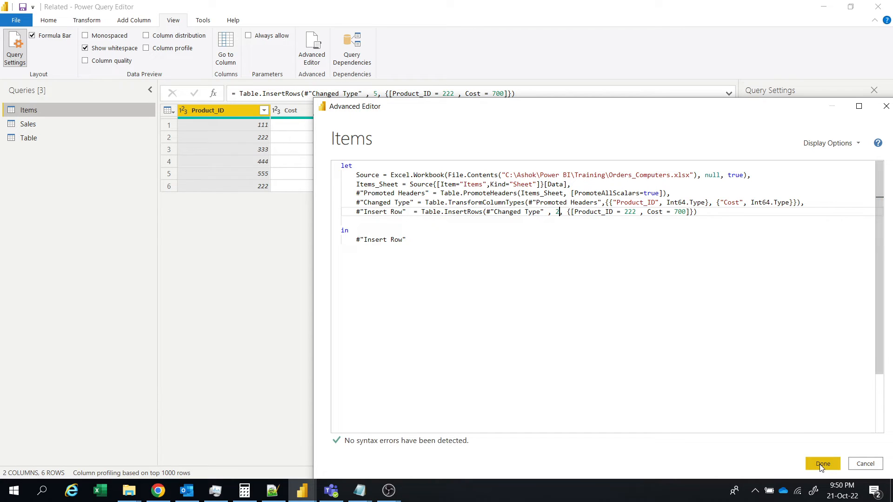
left_click(822, 464)
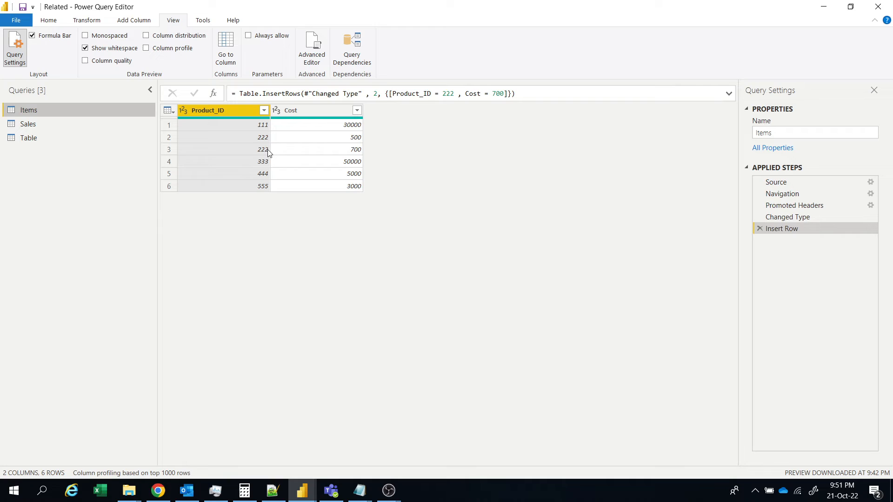
mouse_move(381, 163)
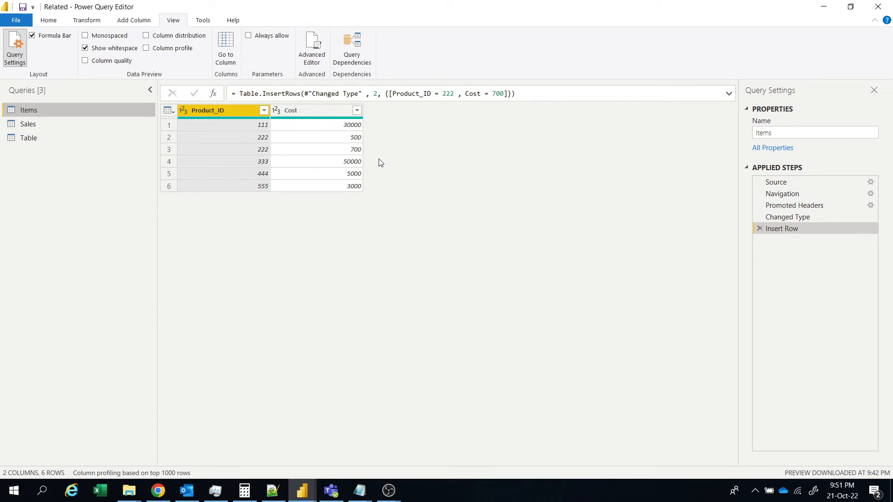
mouse_move(420, 162)
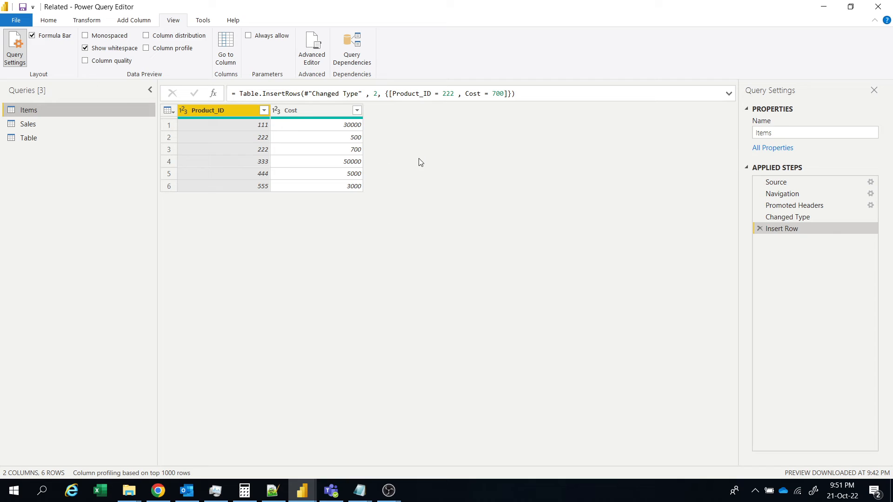
mouse_move(413, 159)
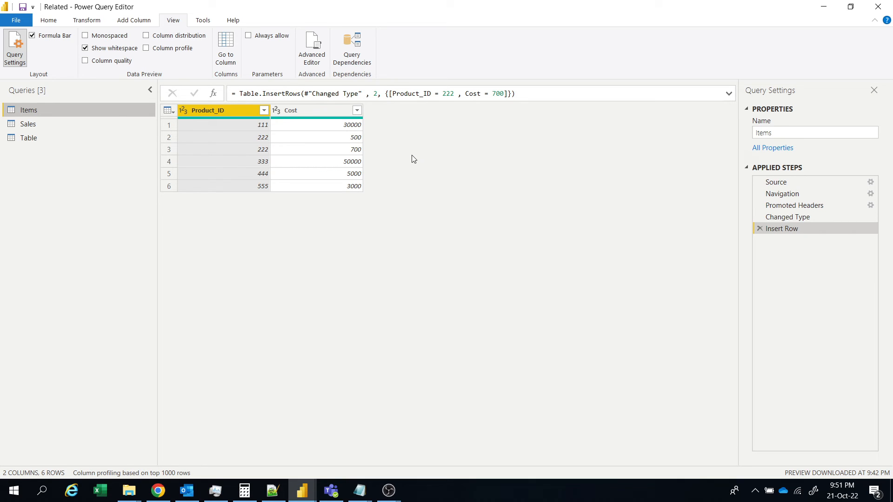